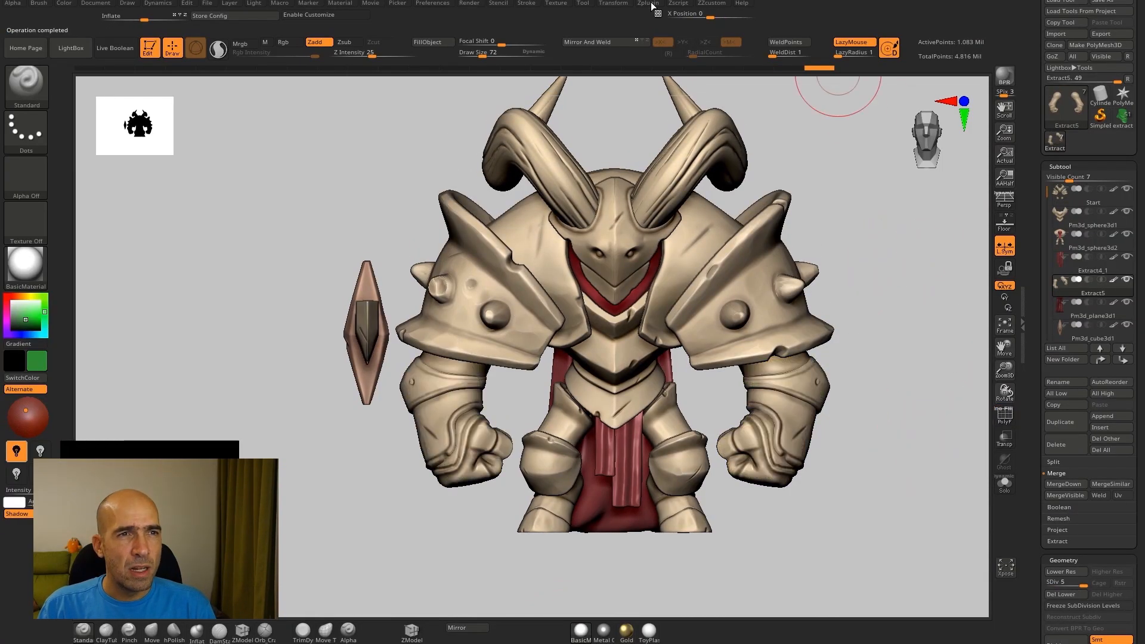
# - Use Decimation Master from the Zplugin menu to pre-process and decimate the body subtool
pyautogui.click(647, 4)
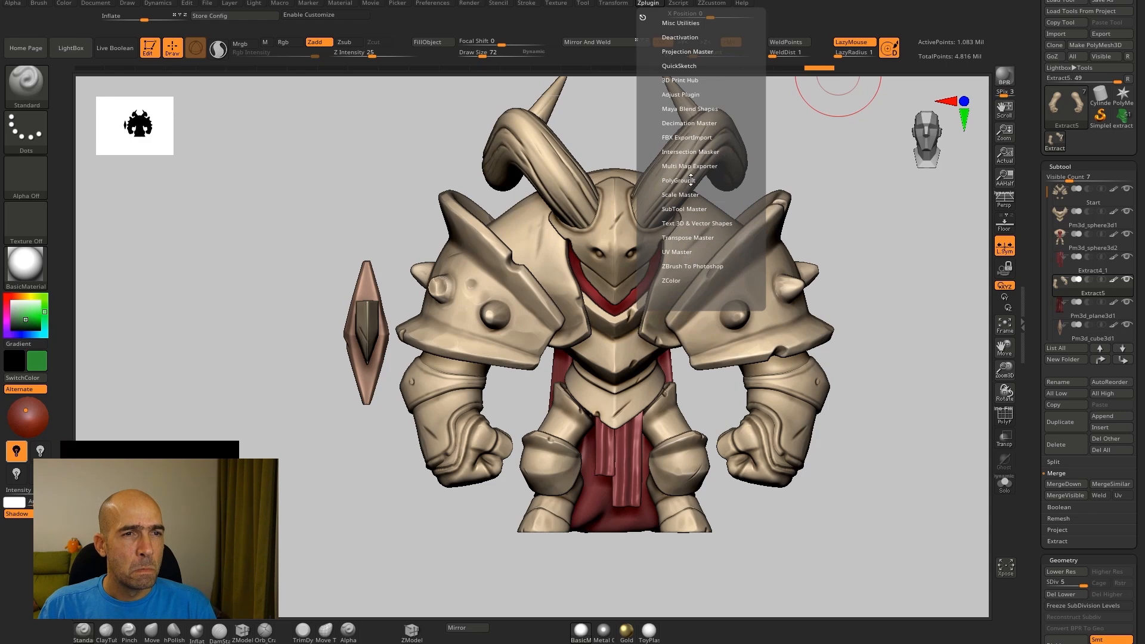
pyautogui.click(687, 123)
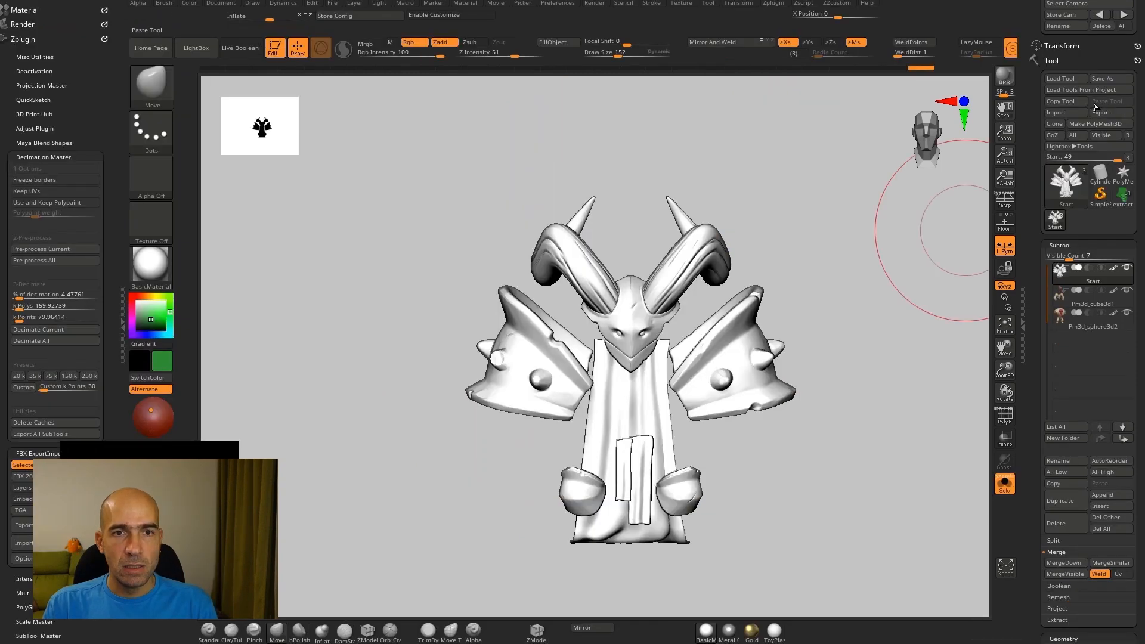
pyautogui.click(1109, 111)
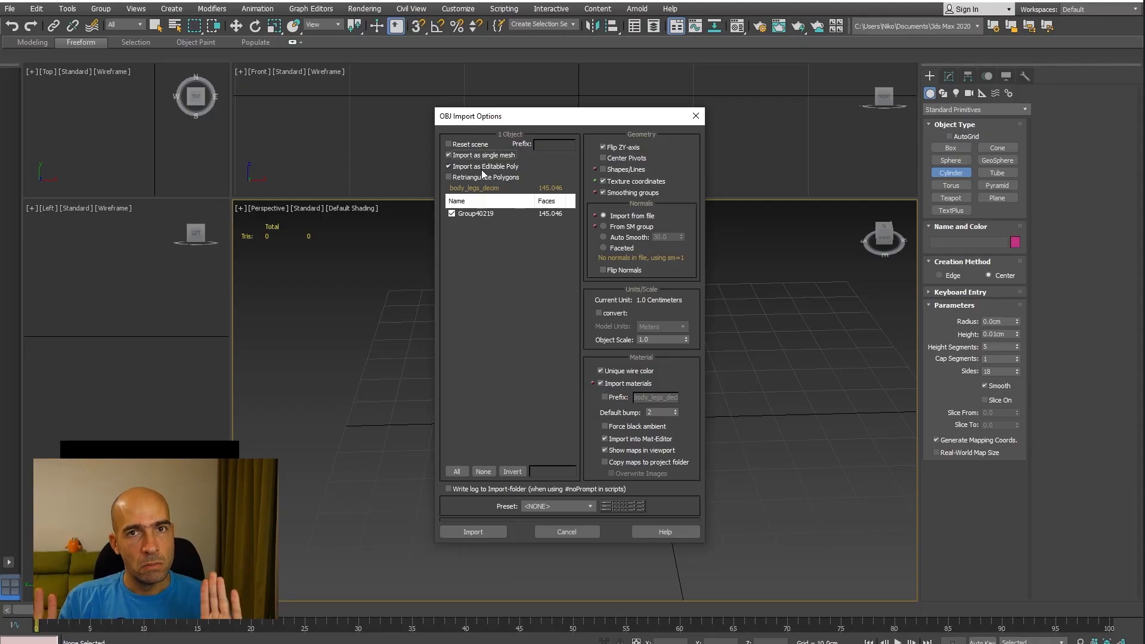
# - Import the decimated OBJ, unwrap its UVs, then import the head_zbrush model
pyautogui.click(473, 531)
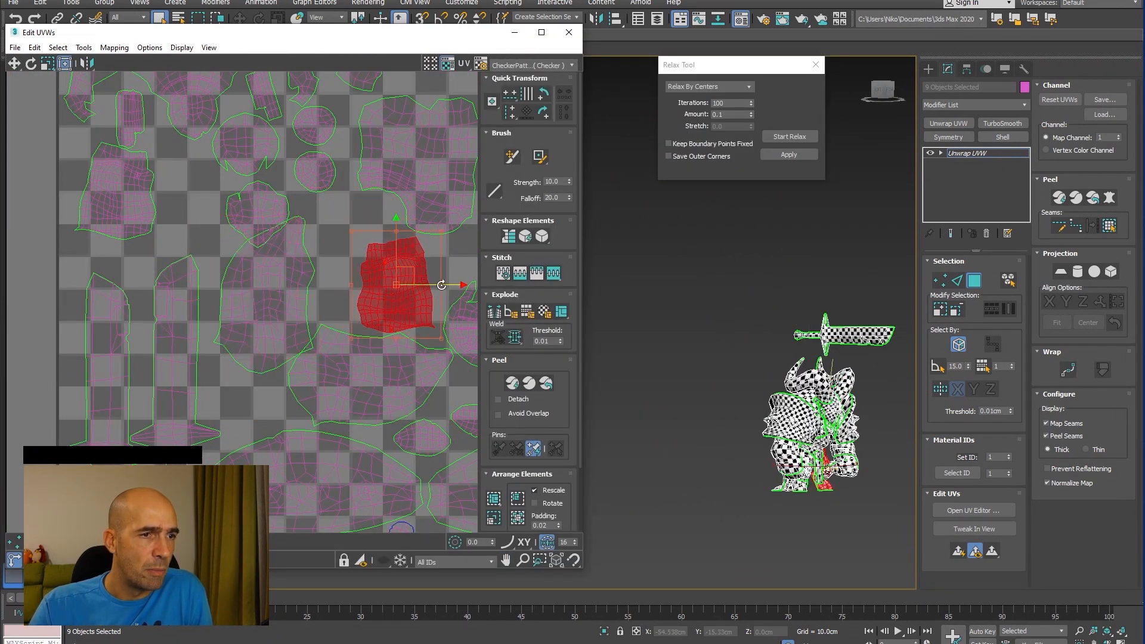
pyautogui.click(568, 32)
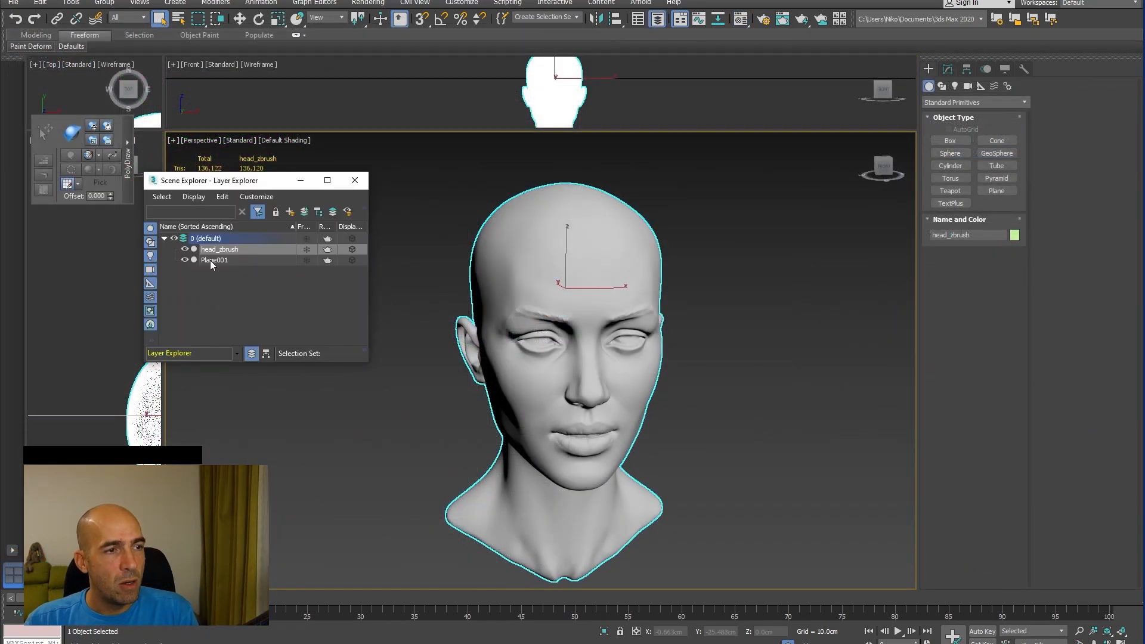